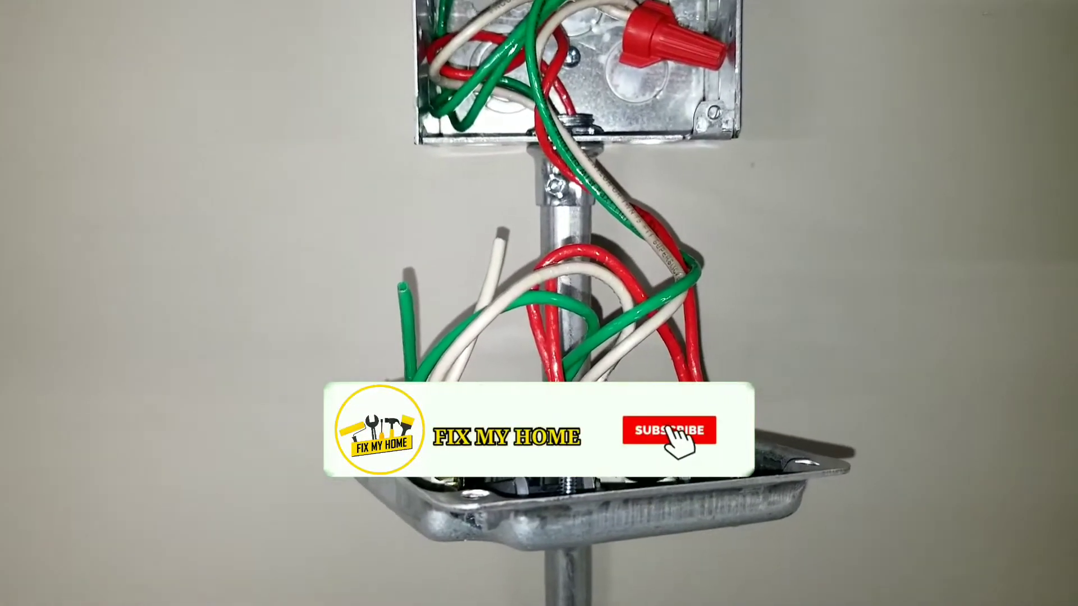
left_click(666, 430)
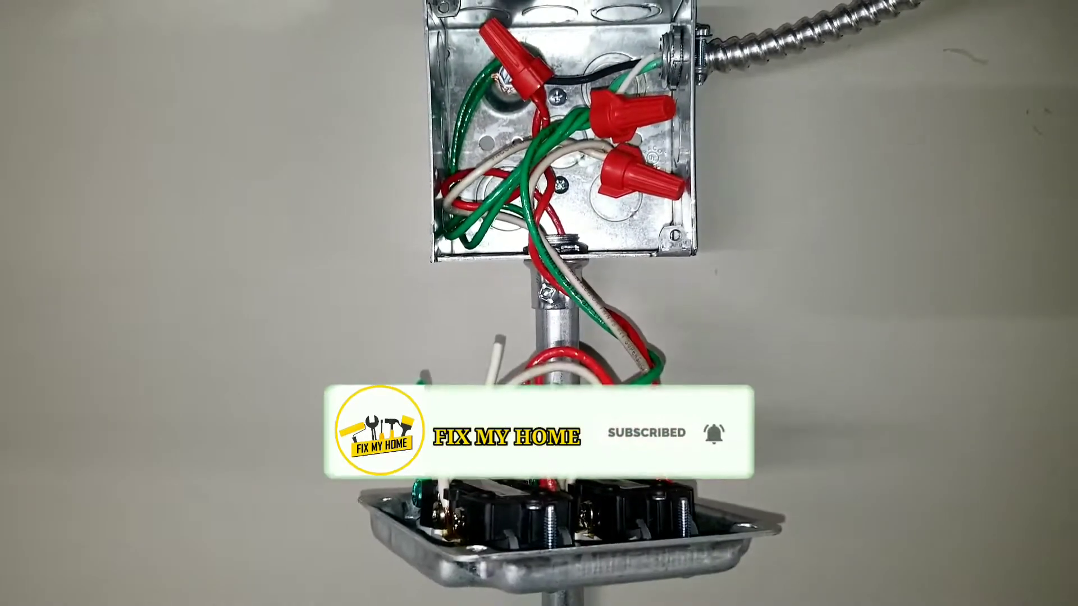